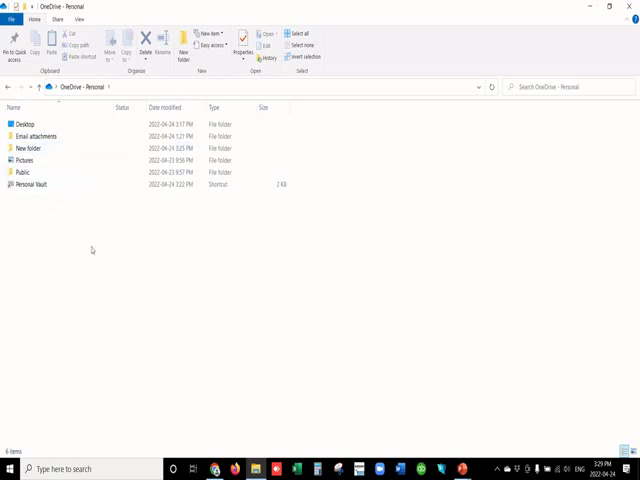
# Step: Create a new folder named AndrOvin inside OneDrive - Personal
pyautogui.rightClick(91, 249)
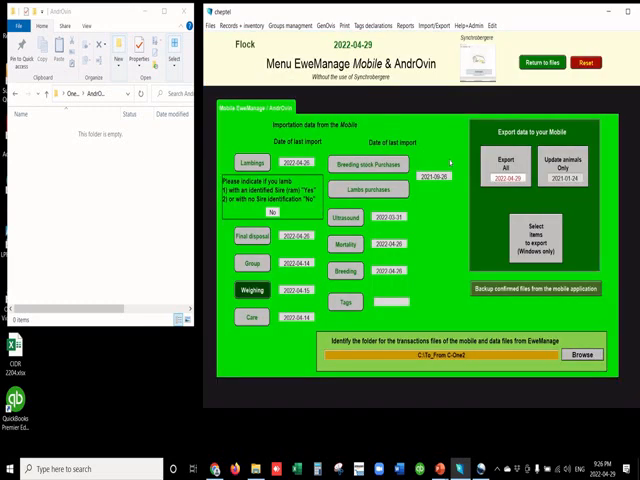
pyautogui.moveTo(520, 330)
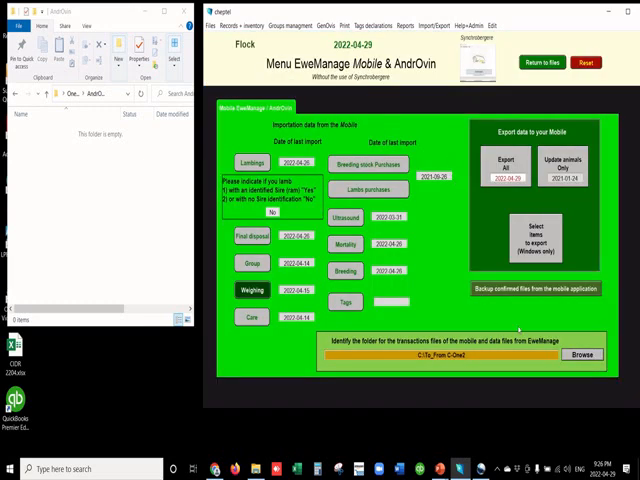
# Step: Browse to OneDrive\AndrOvin and confirm it as the mobile exchange folder
pyautogui.click(581, 354)
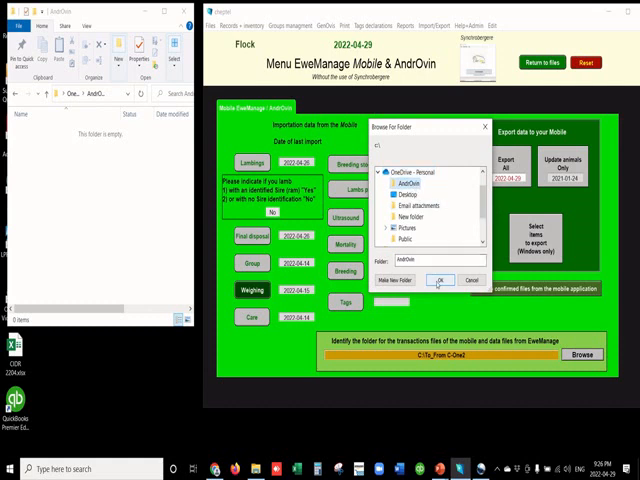
pyautogui.click(438, 280)
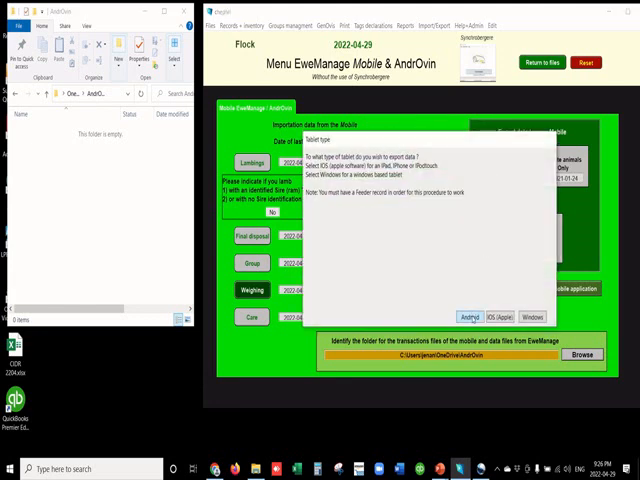
# Step: Choose Android as tablet type and acknowledge the inventory and lists CSV exports
pyautogui.click(461, 317)
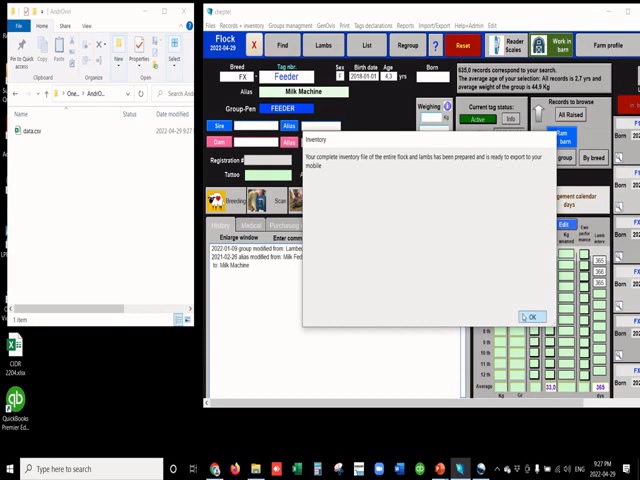
pyautogui.click(530, 316)
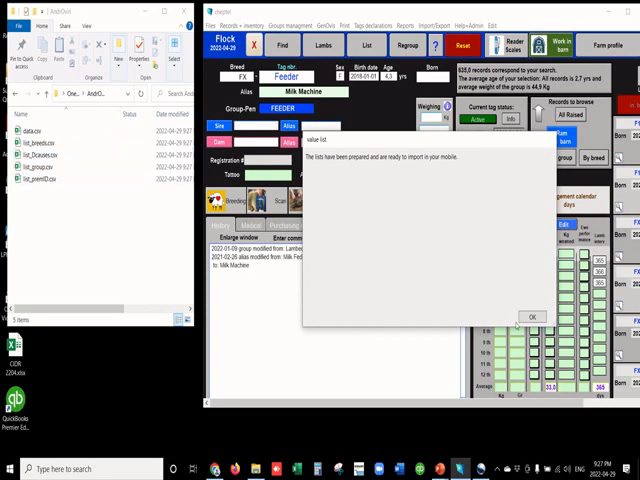
pyautogui.click(531, 317)
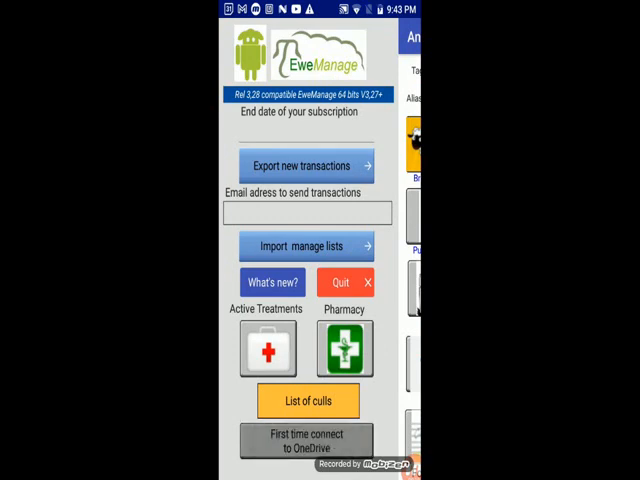
# Step: Start the first-time OneDrive connection and enter the Microsoft account email and password
pyautogui.click(307, 440)
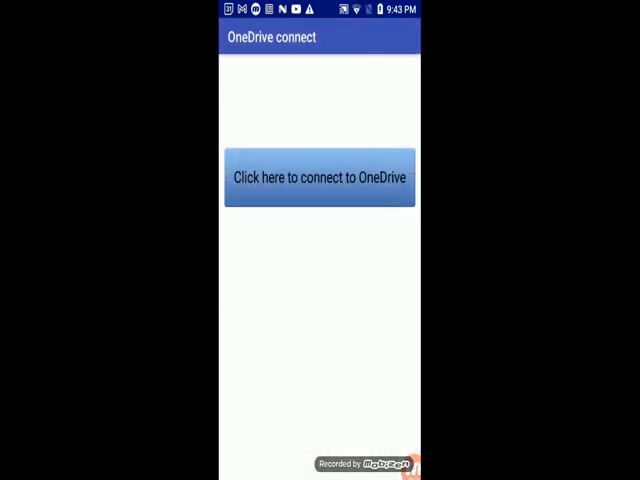
pyautogui.click(319, 177)
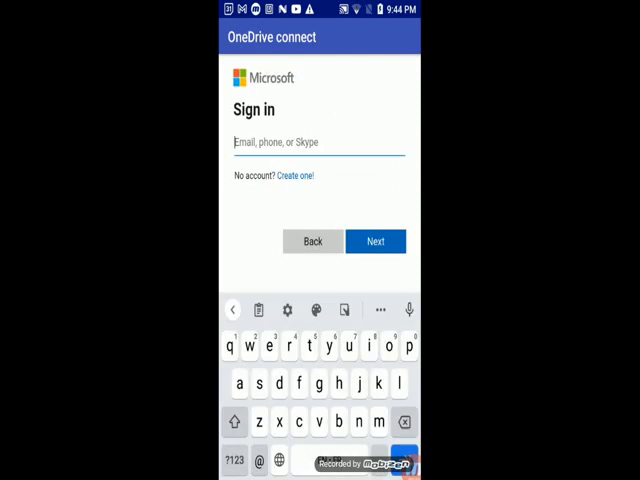
pyautogui.write('j')
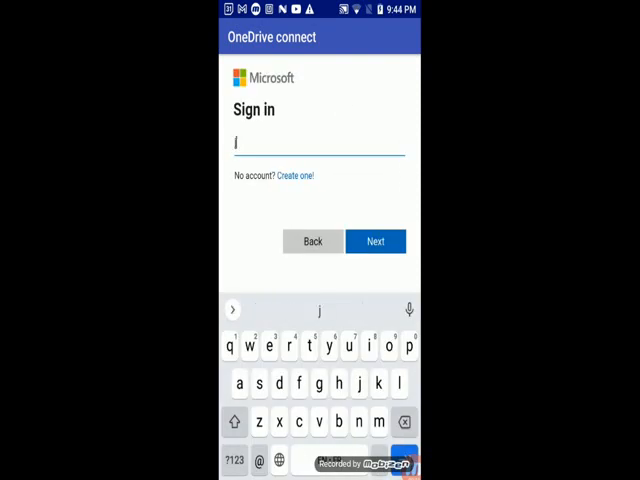
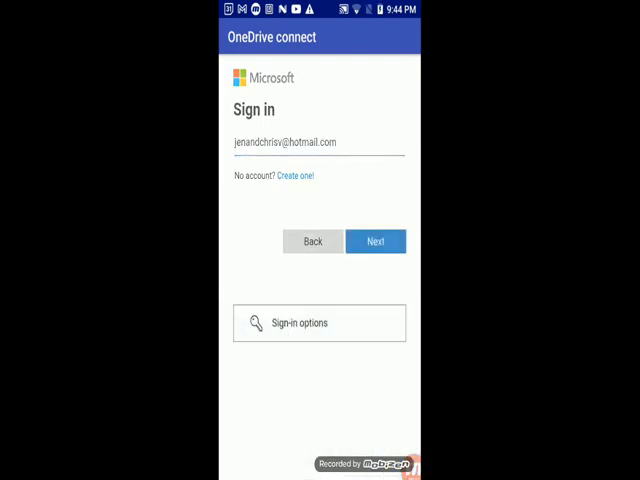
pyautogui.click(375, 241)
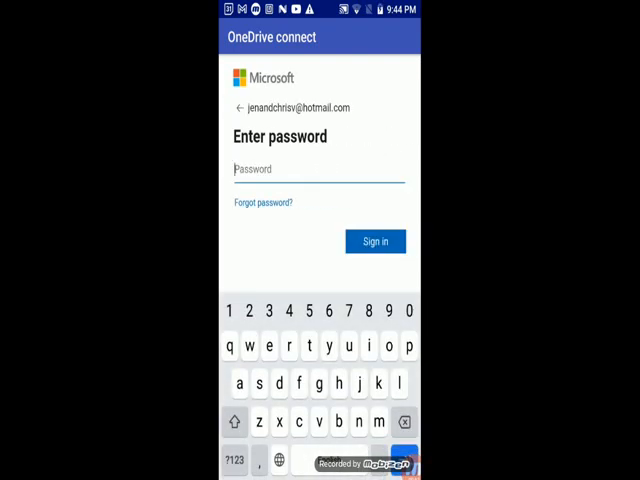
pyautogui.write('*')
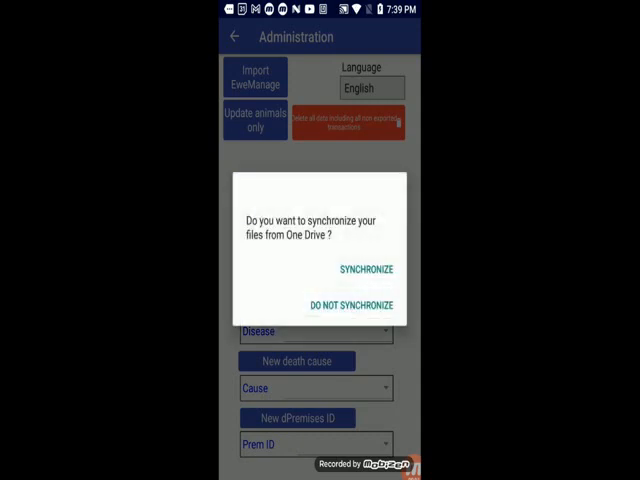
# Step: Synchronize files from OneDrive and acknowledge the completed import
pyautogui.click(364, 268)
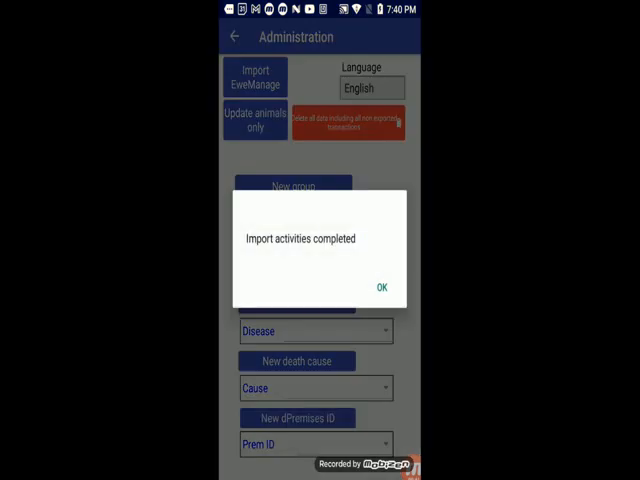
pyautogui.click(380, 288)
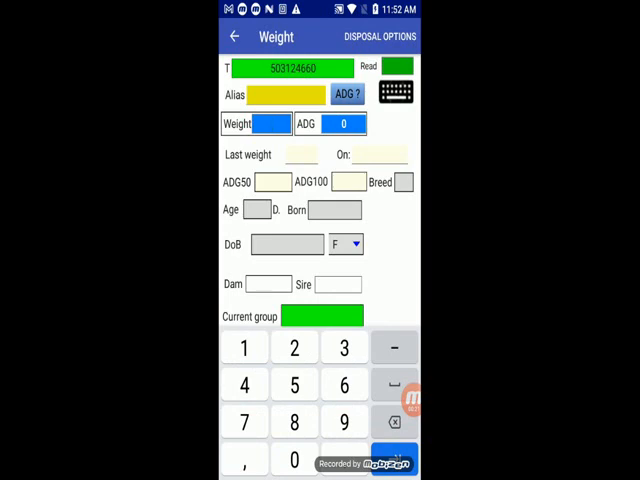
# Step: Export the group and weight transactions, sync them to OneDrive and answer the delete prompt
pyautogui.click(244, 384)
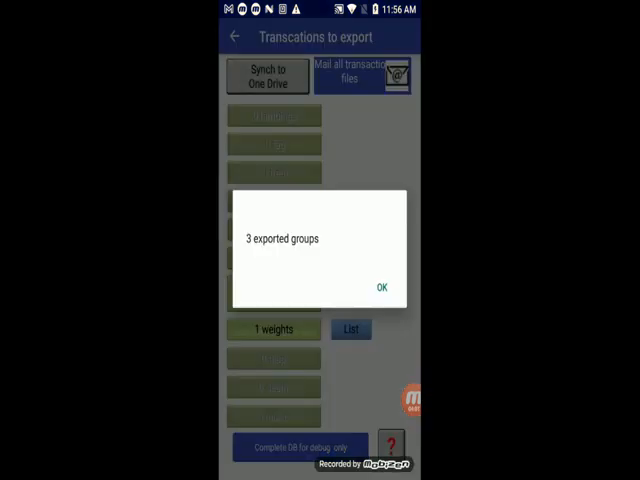
pyautogui.click(381, 288)
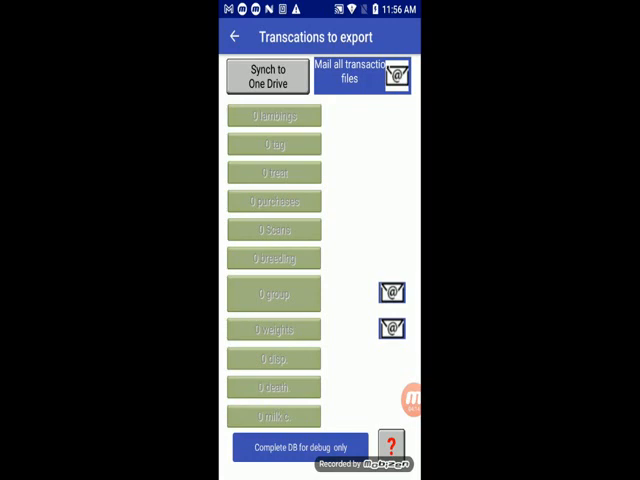
pyautogui.click(267, 77)
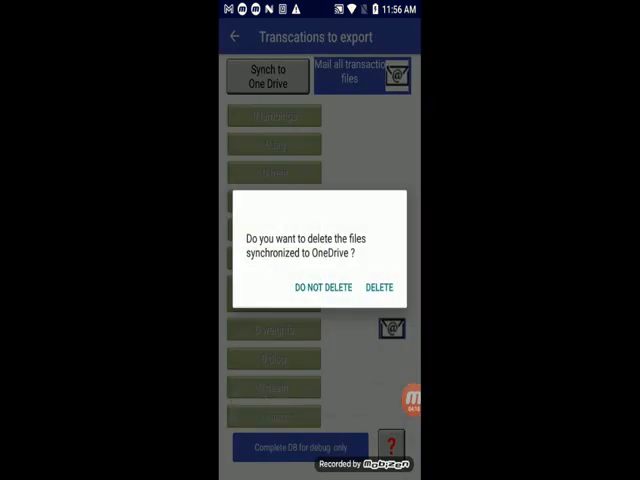
pyautogui.click(326, 287)
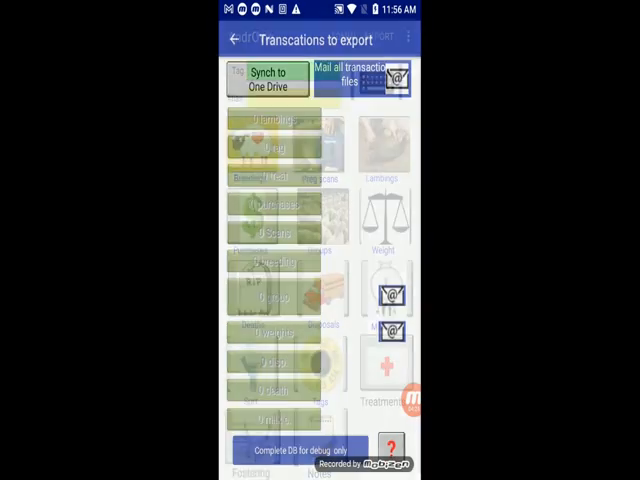
# Step: Return to desktop EweManage and show its tools and software options list
pyautogui.click(227, 41)
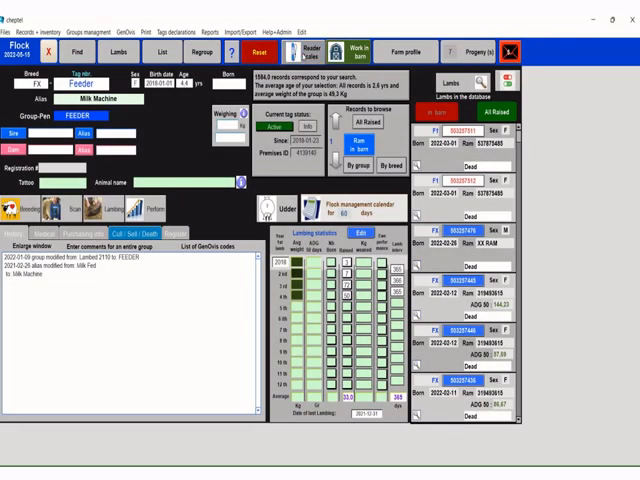
pyautogui.click(307, 52)
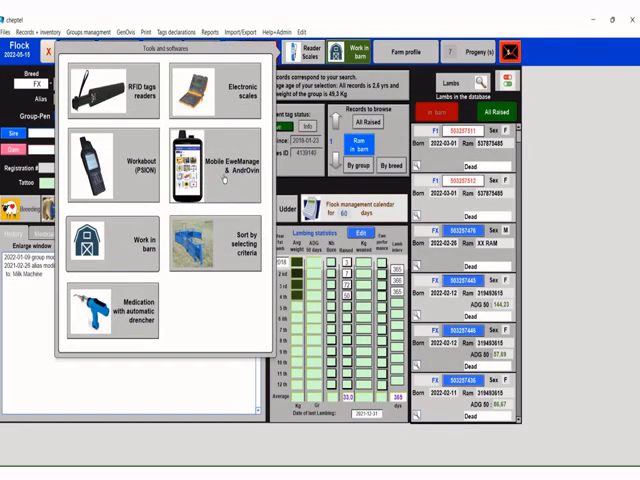